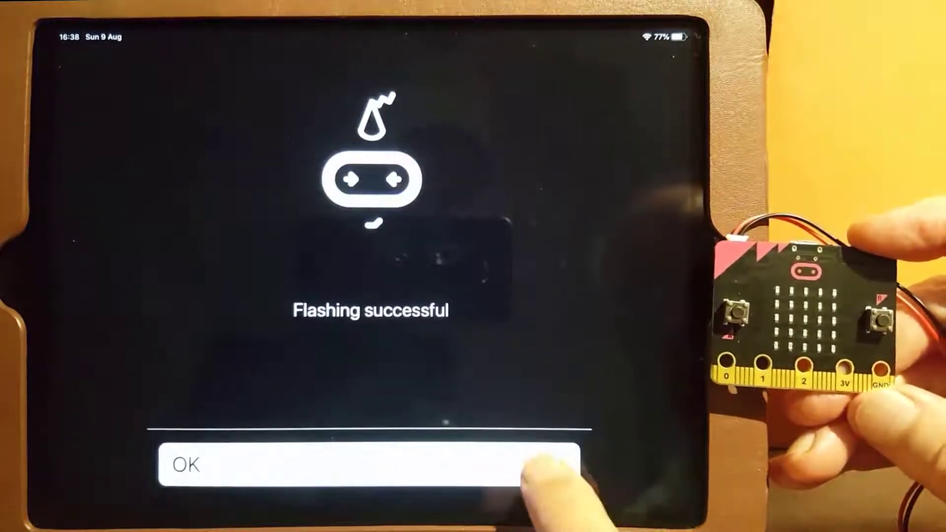
Dismiss the 'Flashing successful' message with OK to get back to the home menu.
left_click(368, 464)
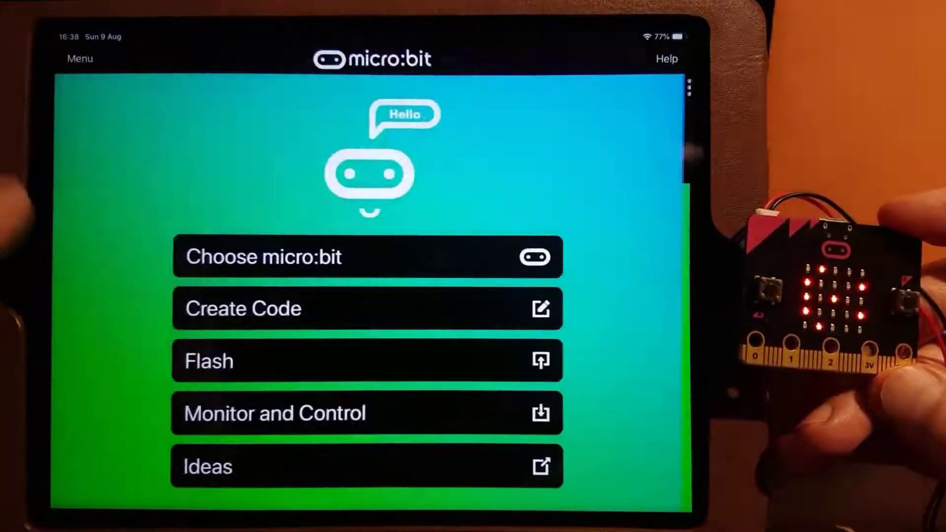
Open Monitor and Control and connect to the micro:bit so its face pattern is mirrored.
left_click(368, 413)
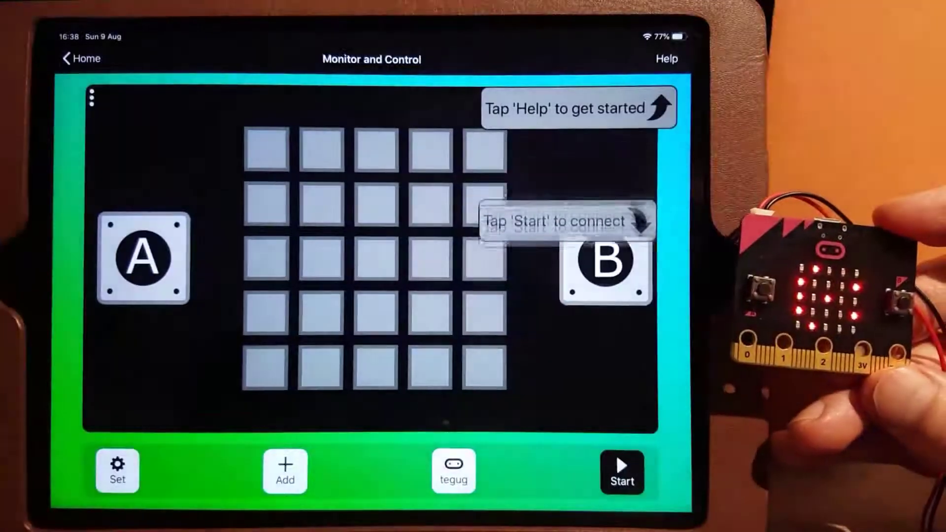
left_click(622, 471)
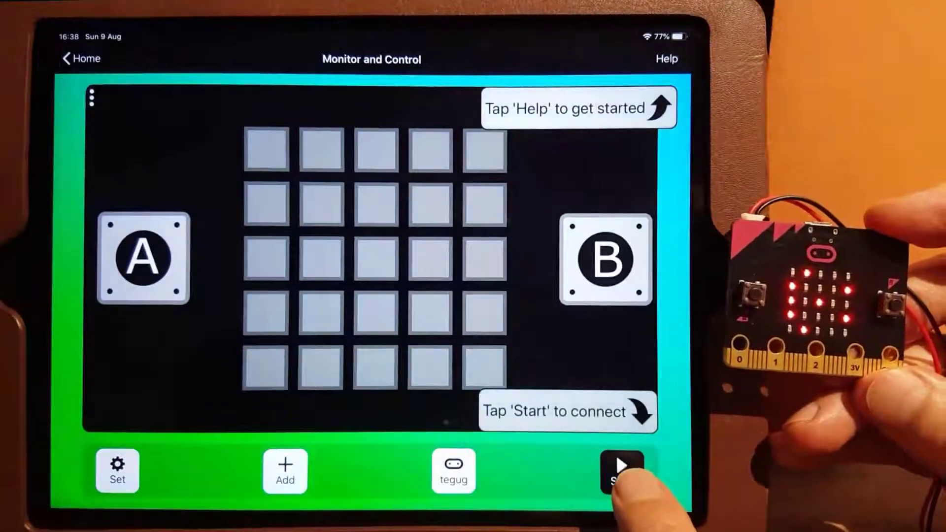
left_click(623, 471)
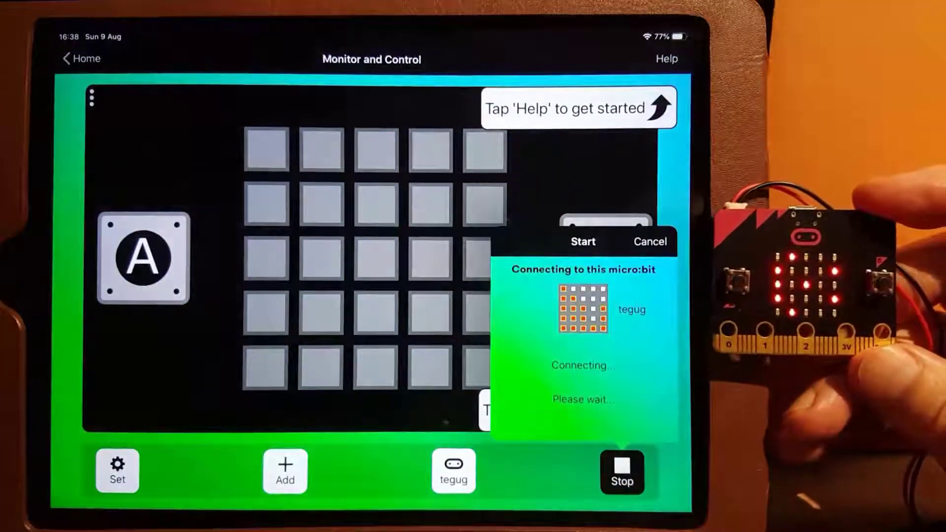
left_click(583, 242)
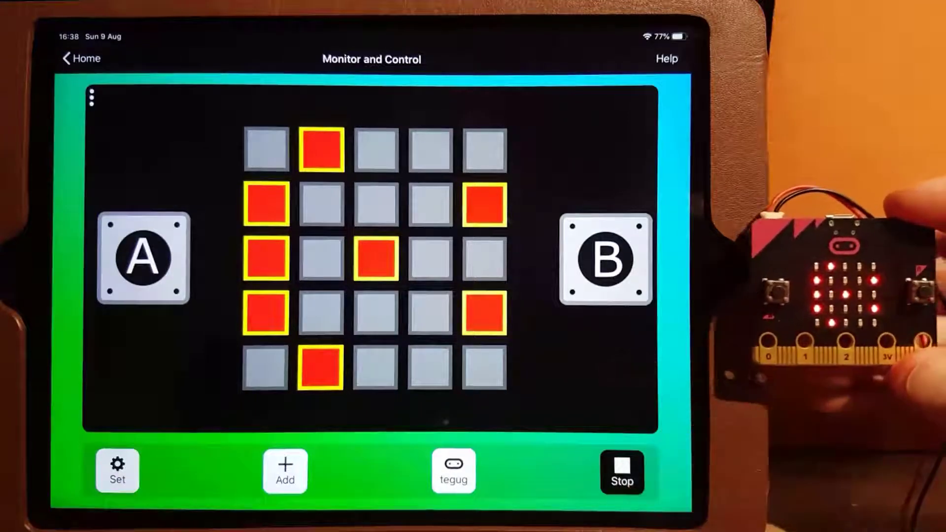
Send remote A and B button presses to switch the micro:bit's face pattern.
left_click(143, 258)
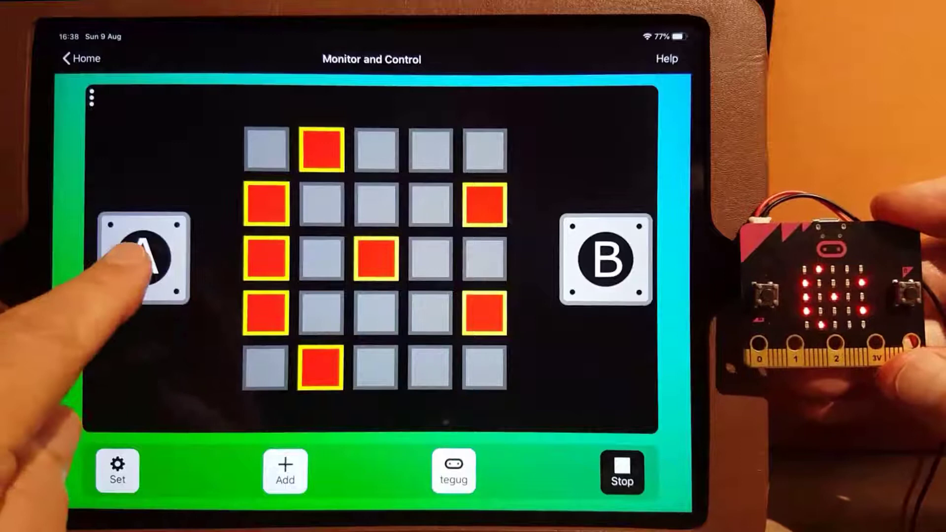
left_click(143, 260)
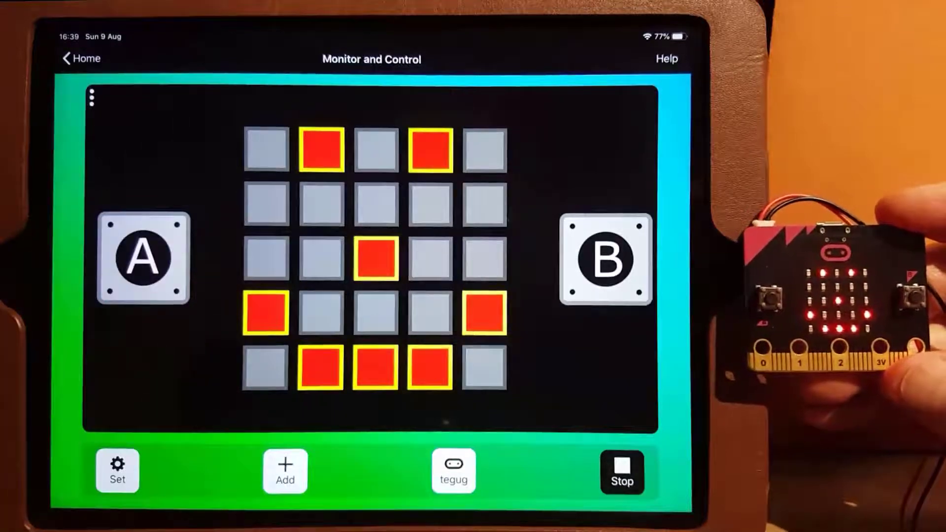
left_click(606, 260)
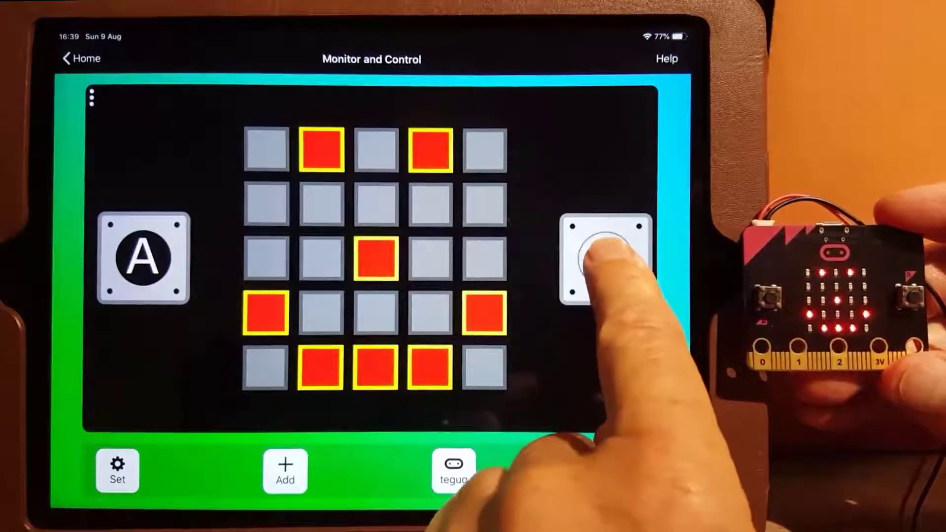
left_click(607, 256)
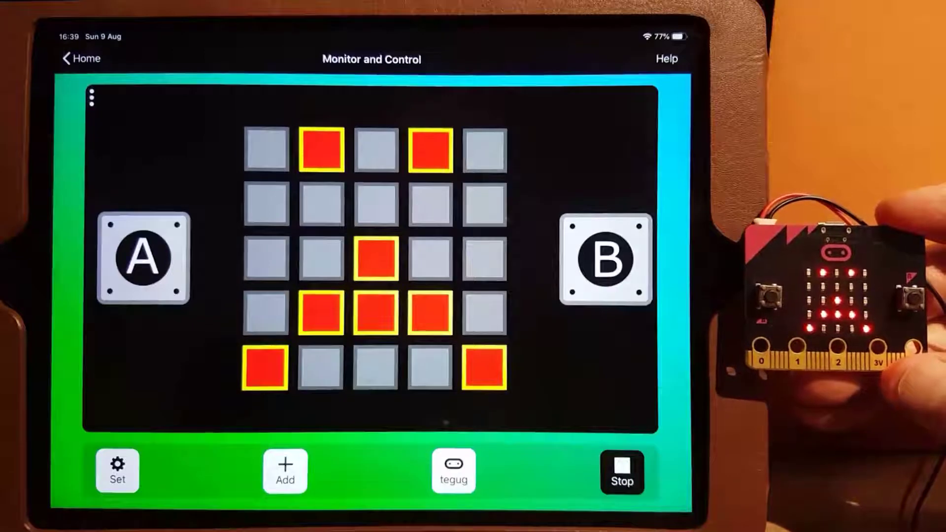
left_click(143, 259)
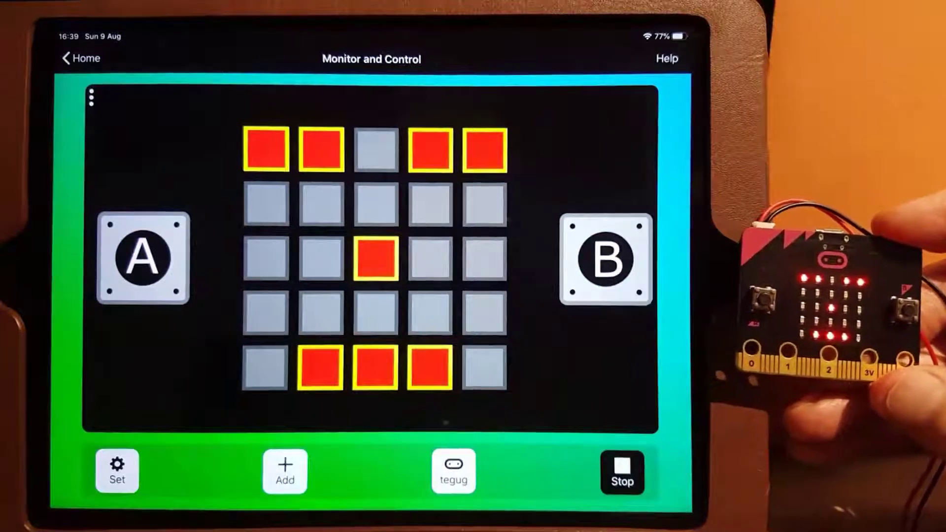
Switch the layout to two panels per screen, showing the LED cross panel.
left_click(118, 472)
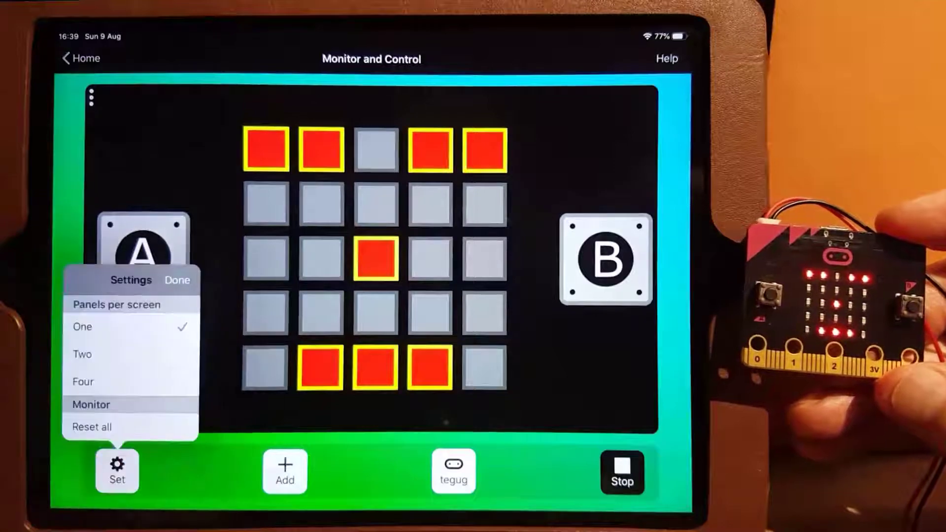
left_click(82, 354)
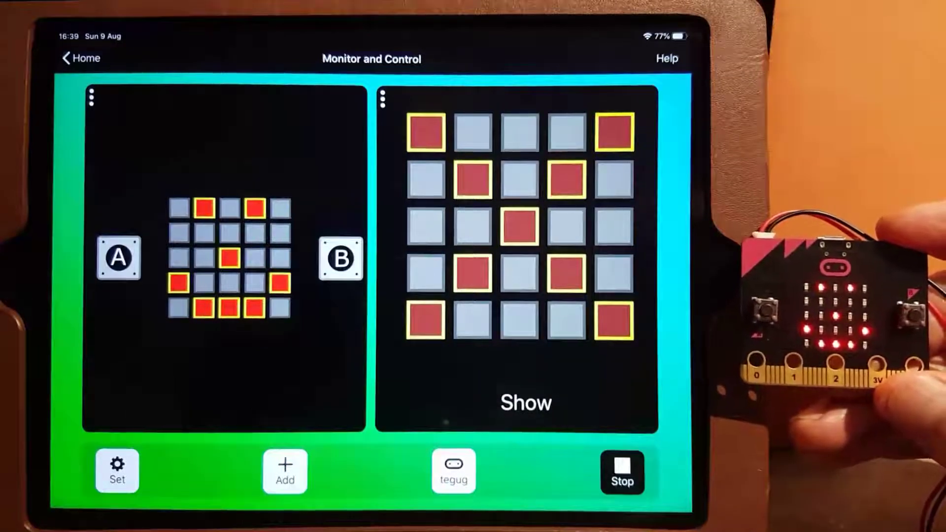
left_click(285, 470)
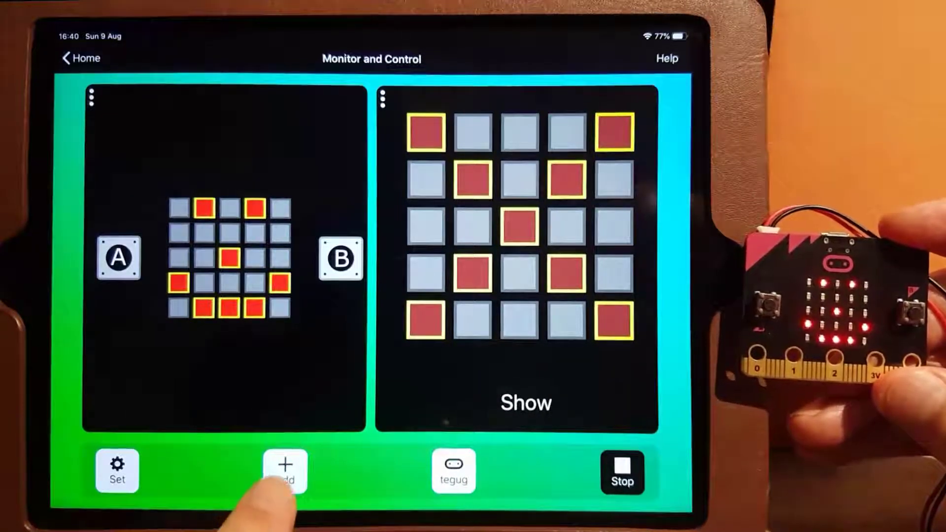
Add LED message panels with 'yes'/'no' and 'false'/'true' messages.
left_click(285, 471)
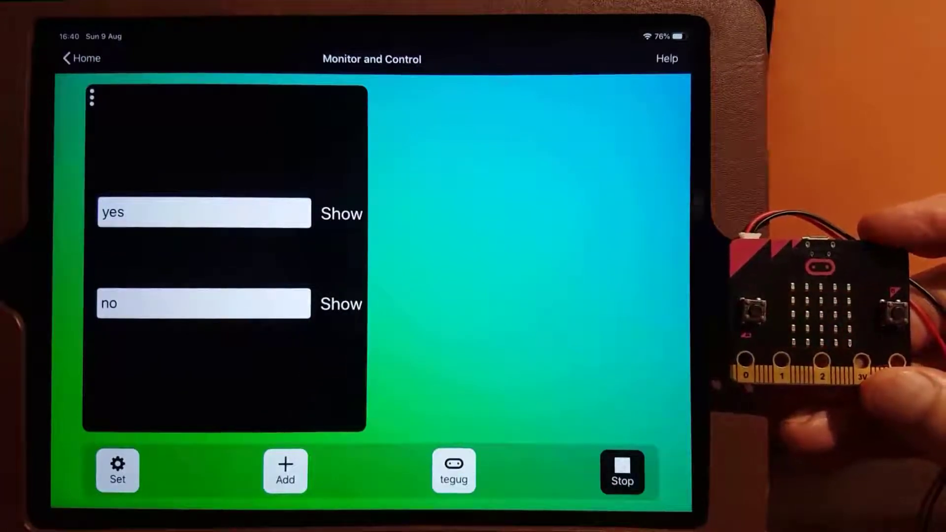
left_click(284, 471)
type("false")
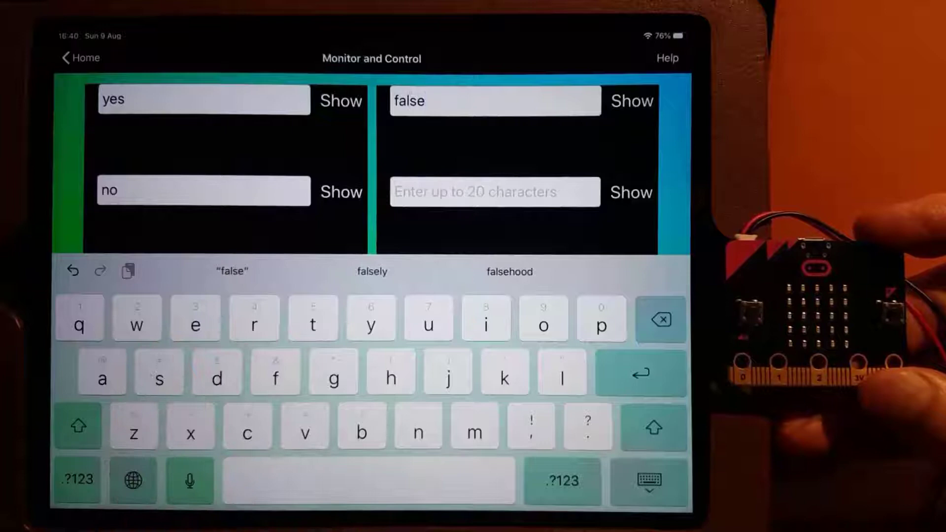
key("Return")
type("true")
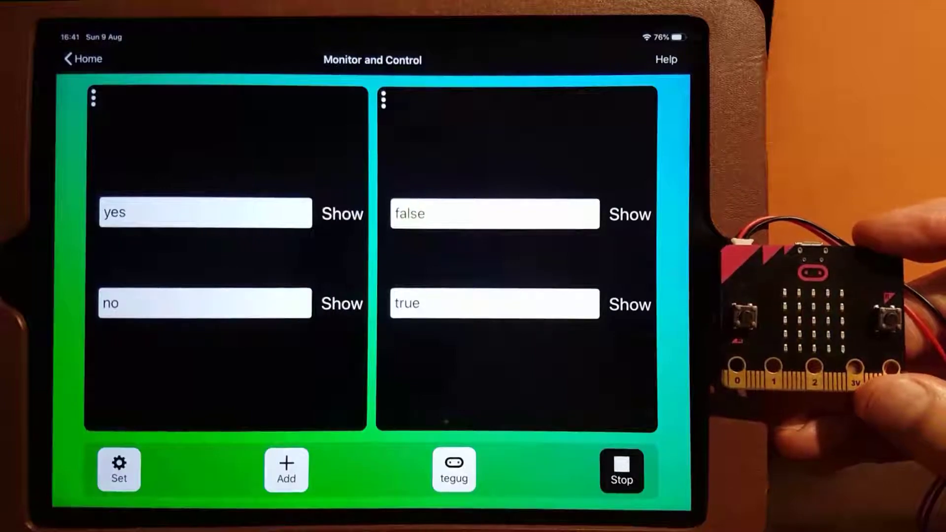
left_click(286, 469)
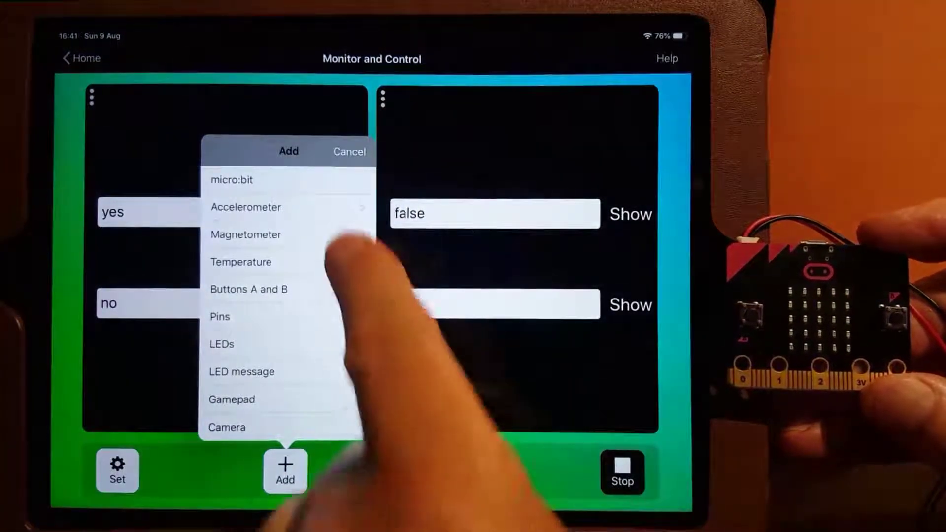
Add an accelerometer Tilt (roll angle) panel beside the Pitch angle panel.
left_click(245, 207)
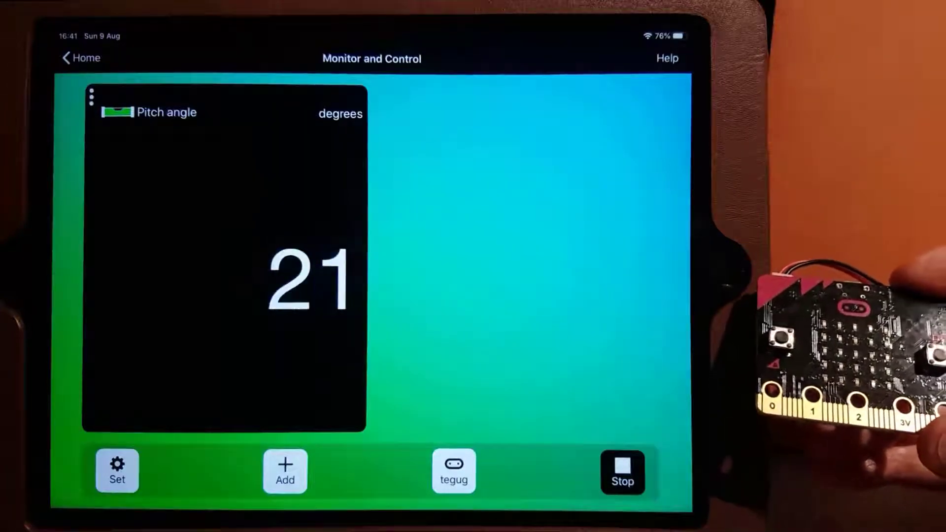
left_click(285, 472)
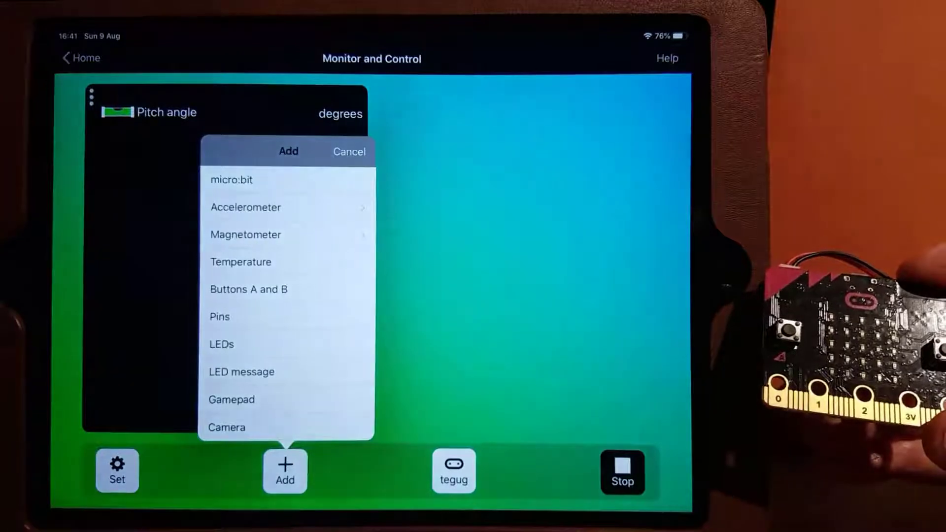
left_click(245, 207)
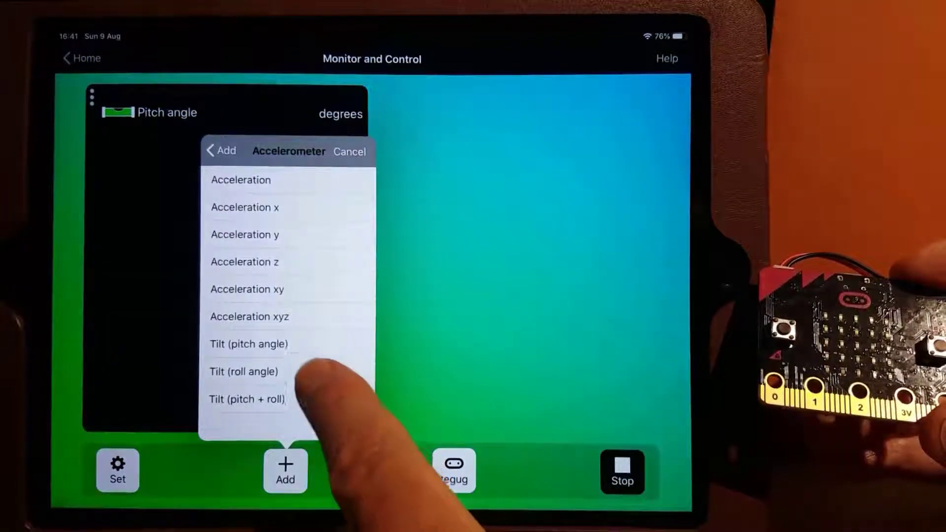
left_click(243, 372)
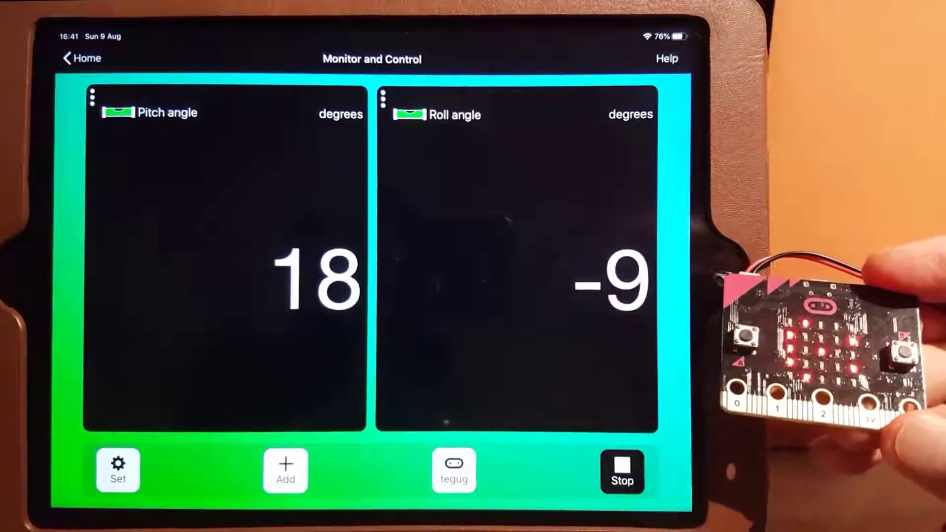
Add a Temperature panel and return to the app's home screen.
left_click(285, 471)
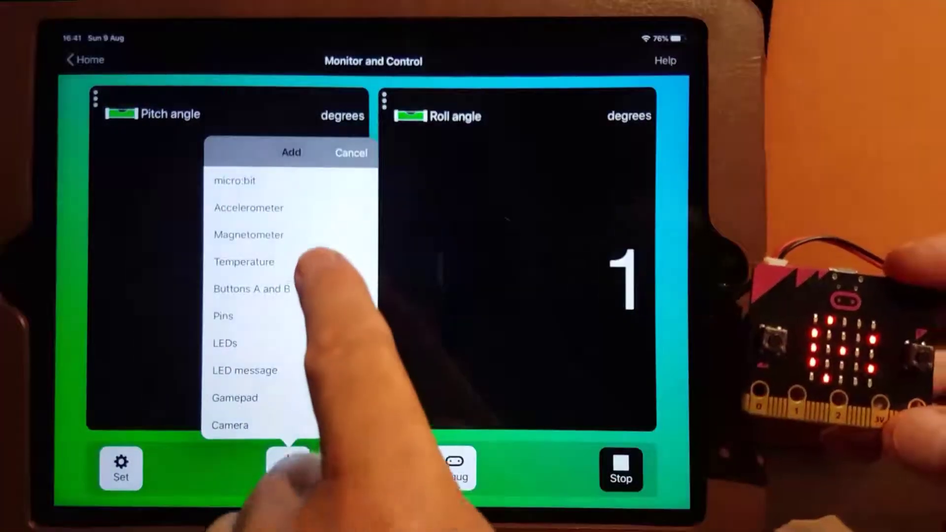
left_click(244, 262)
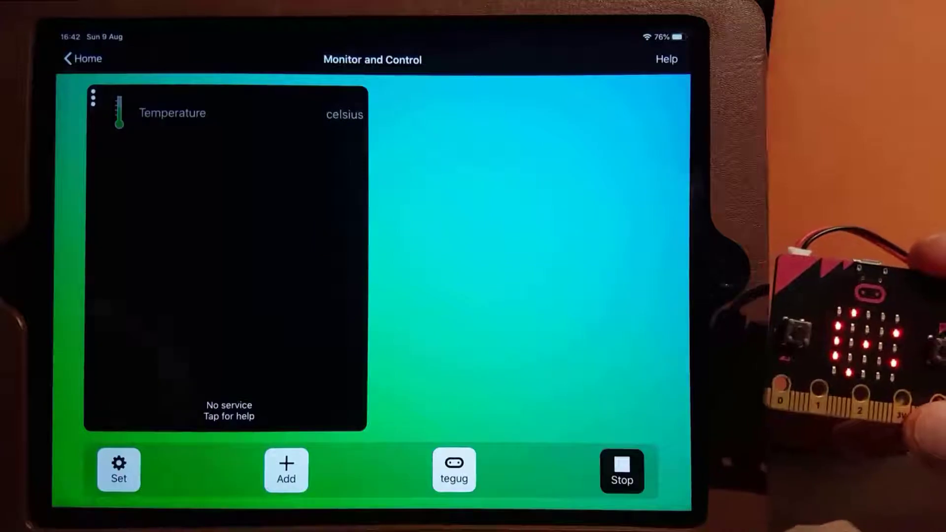
left_click(81, 59)
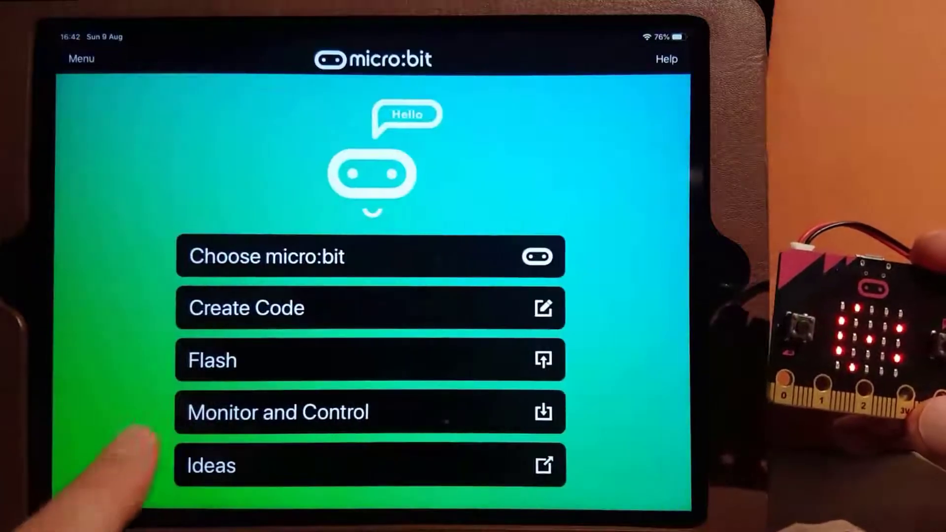
Reopen Monitor and Control, flash the program and acknowledge 'Flashing successful'.
left_click(370, 359)
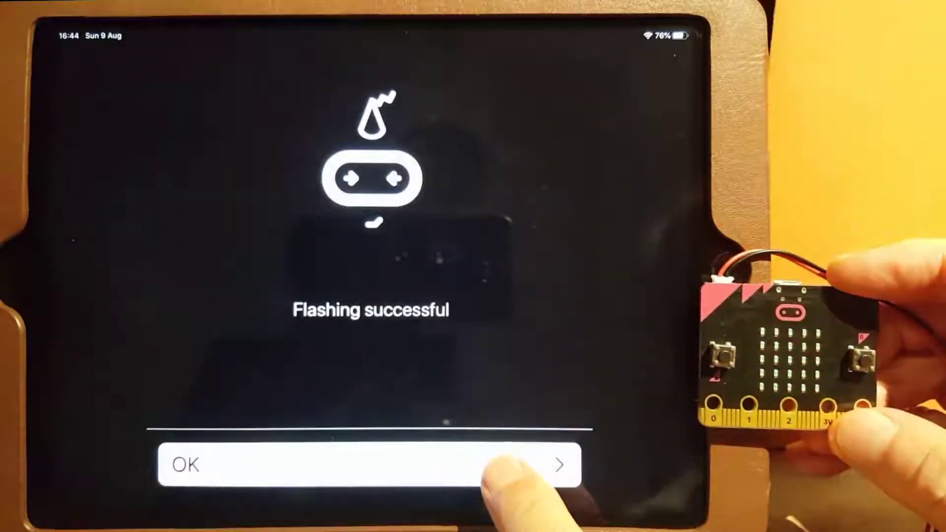
left_click(371, 465)
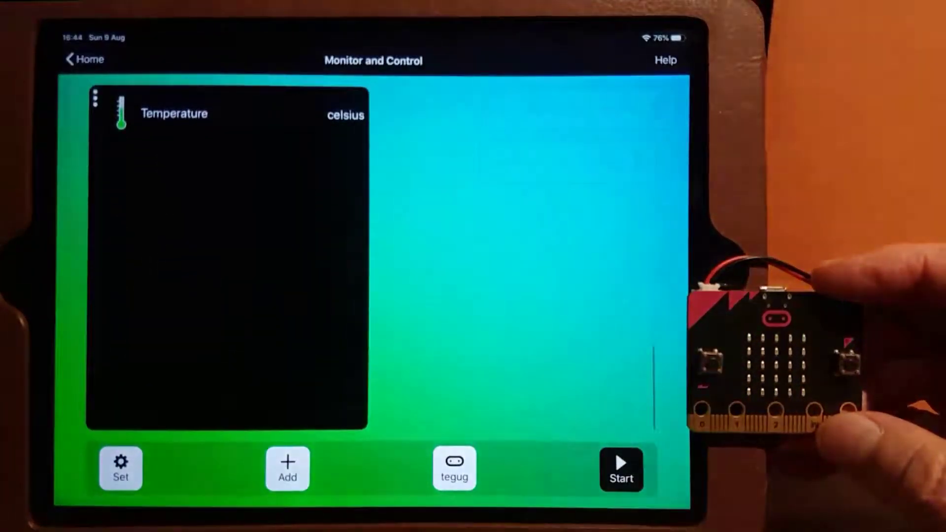
Connect to the micro:bit so the Temperature panel reads 29 °C.
left_click(621, 470)
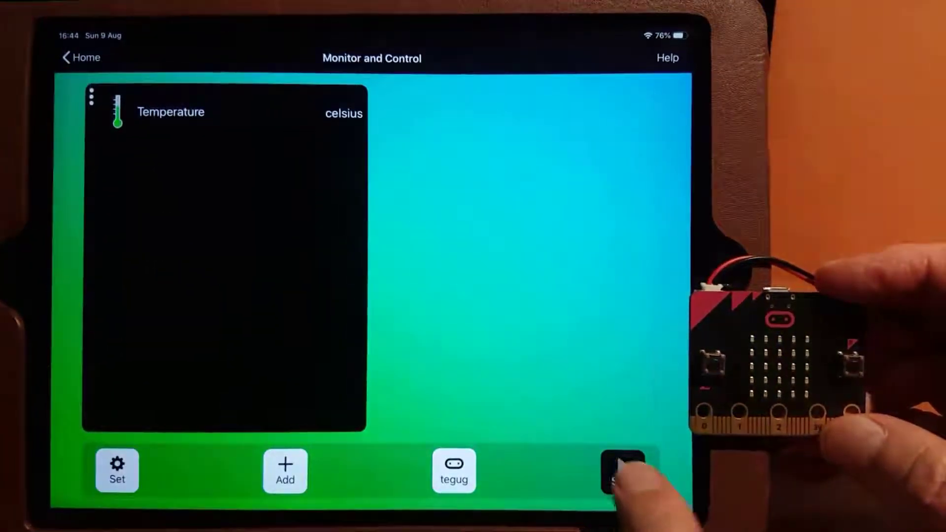
left_click(623, 471)
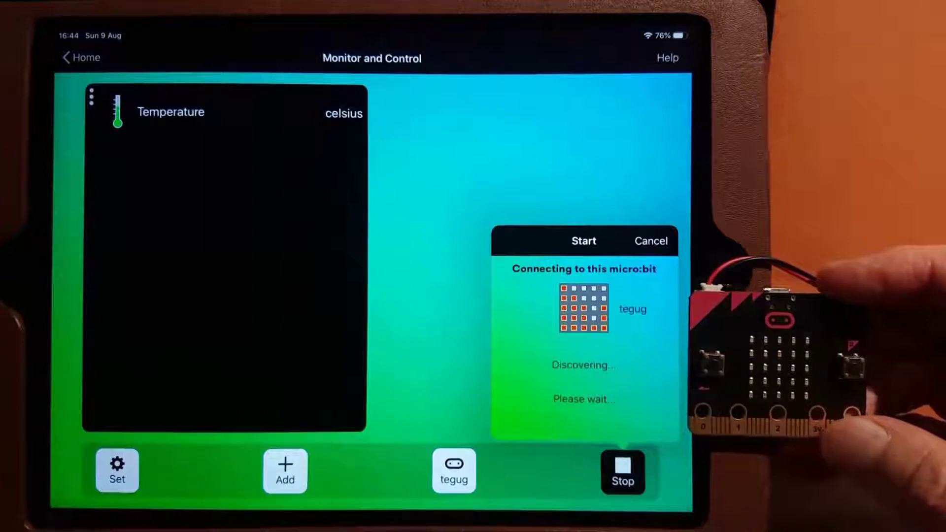
left_click(583, 241)
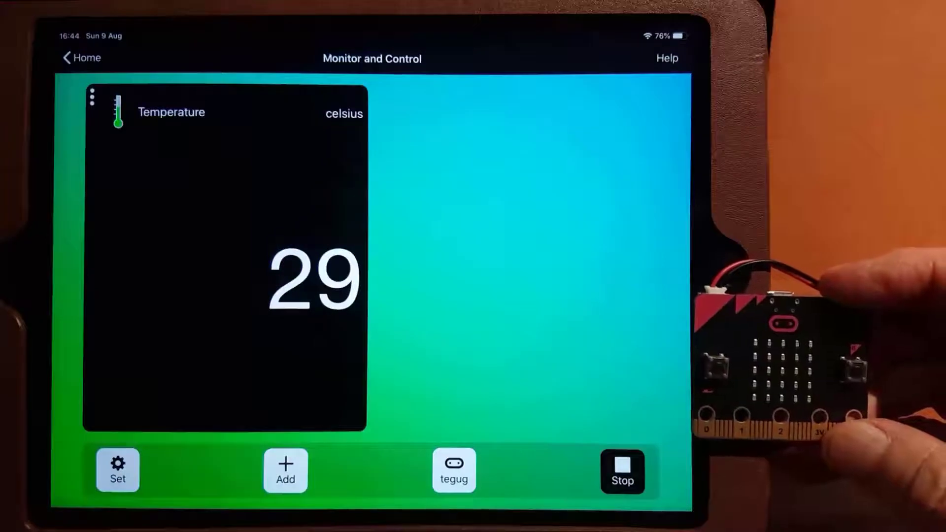
left_click(285, 471)
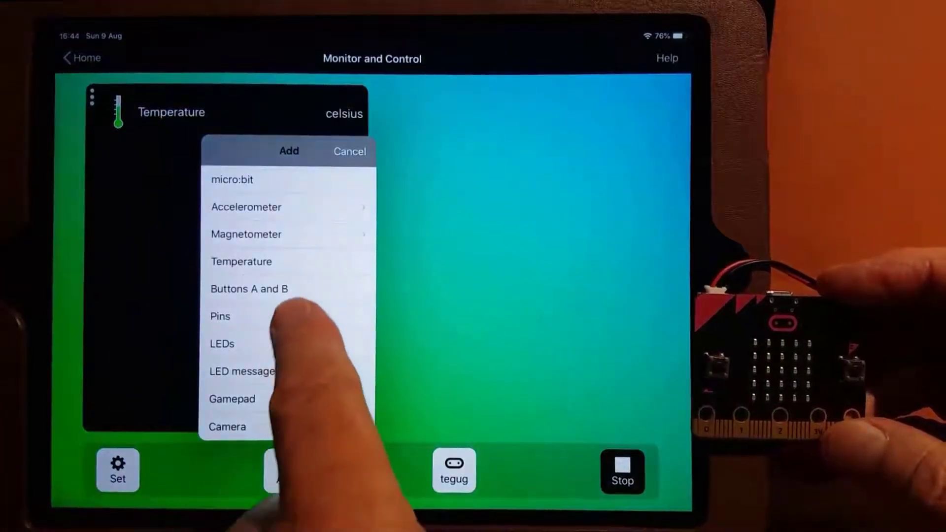
Add a Pins panel and set pin 0 to analogue input.
left_click(220, 316)
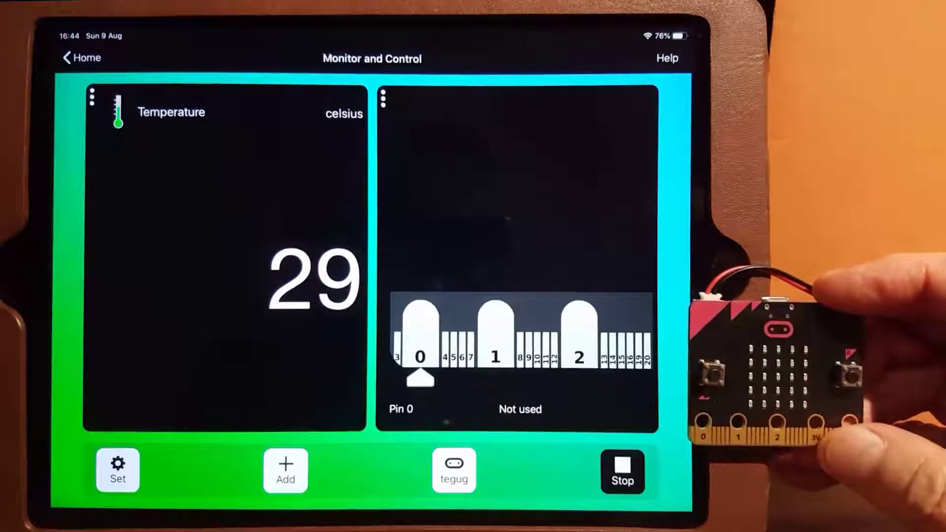
left_click(519, 409)
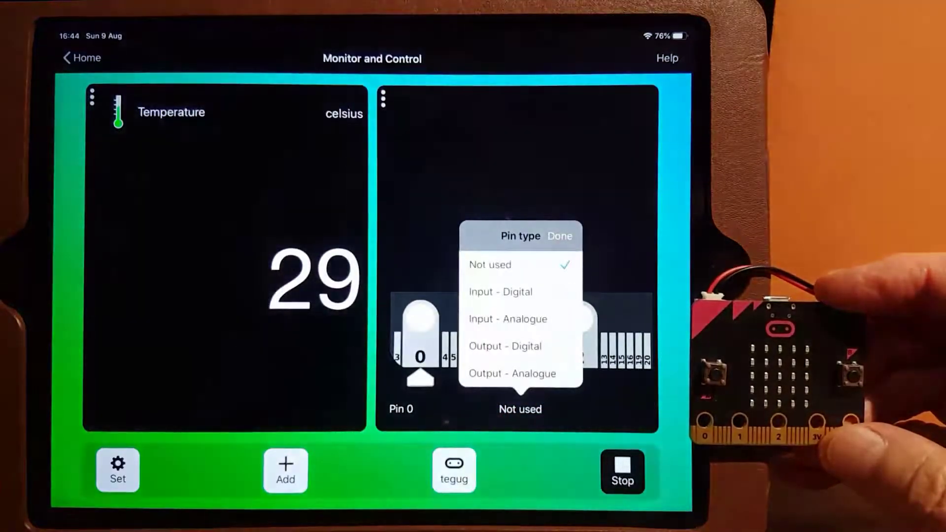
left_click(507, 319)
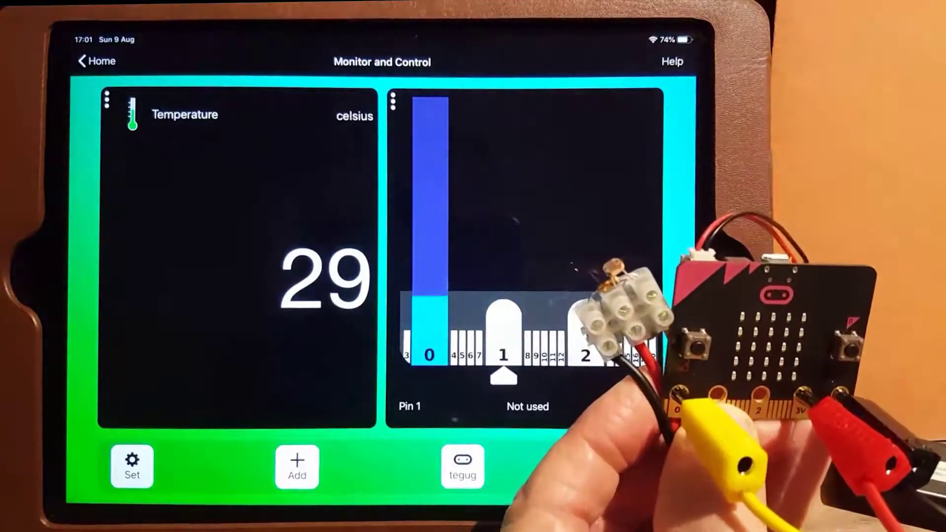
Change pin 1 from Not used to Output - Analogue, starting at 0.
left_click(463, 467)
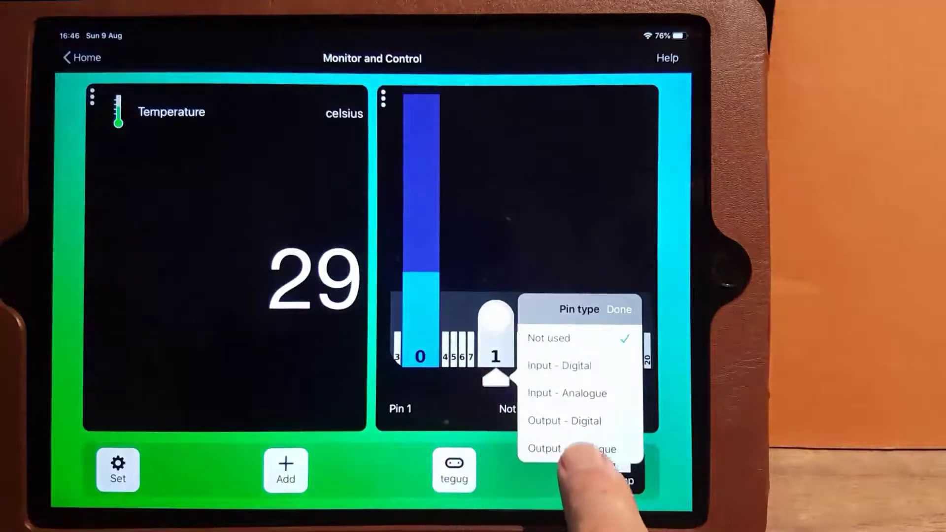
left_click(565, 449)
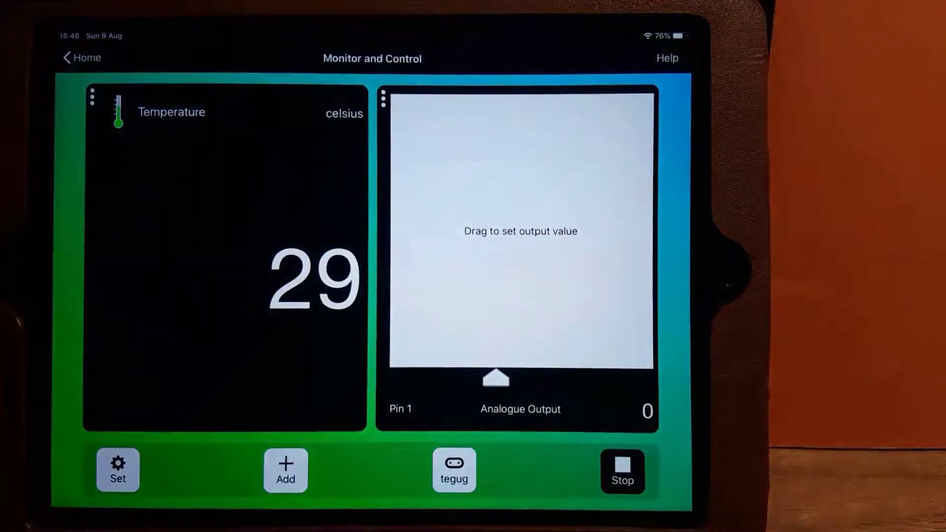